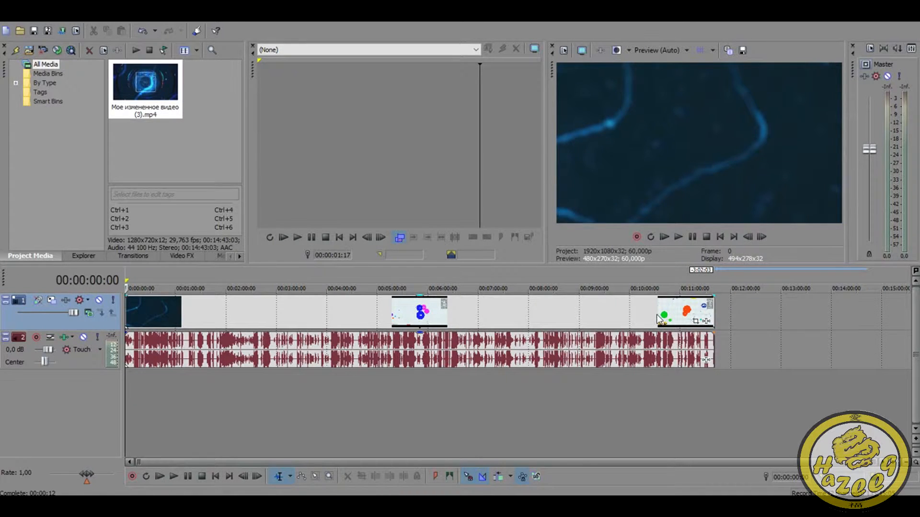
{"action": "mouse_move", "coordinate": [362, 311]}
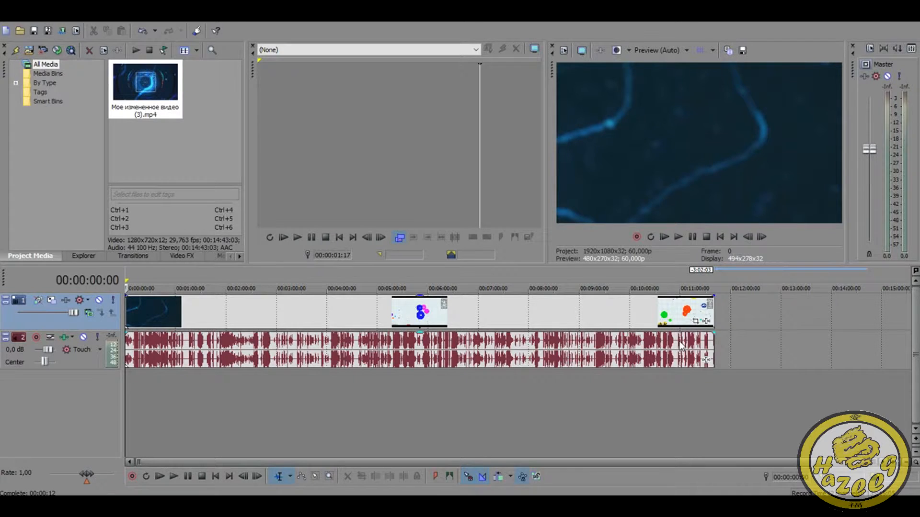
{"action": "mouse_move", "coordinate": [539, 312]}
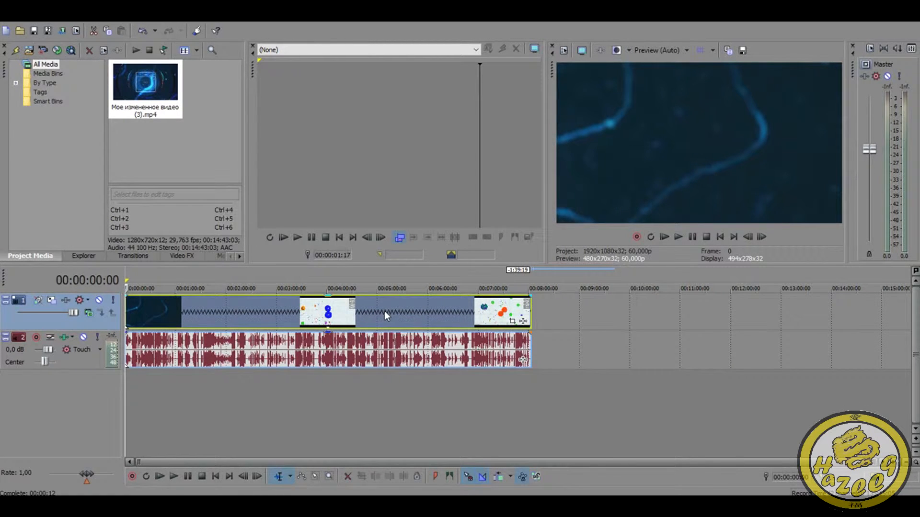
{"action": "mouse_move", "coordinate": [254, 321]}
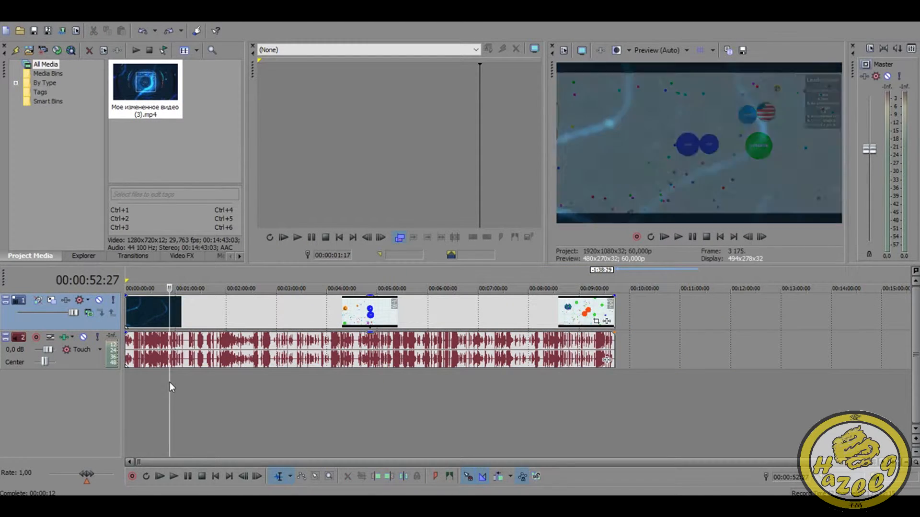
- Click the timeline to preview the game footage of the clip ending near 9:40
{"action": "left_click", "coordinate": [677, 237]}
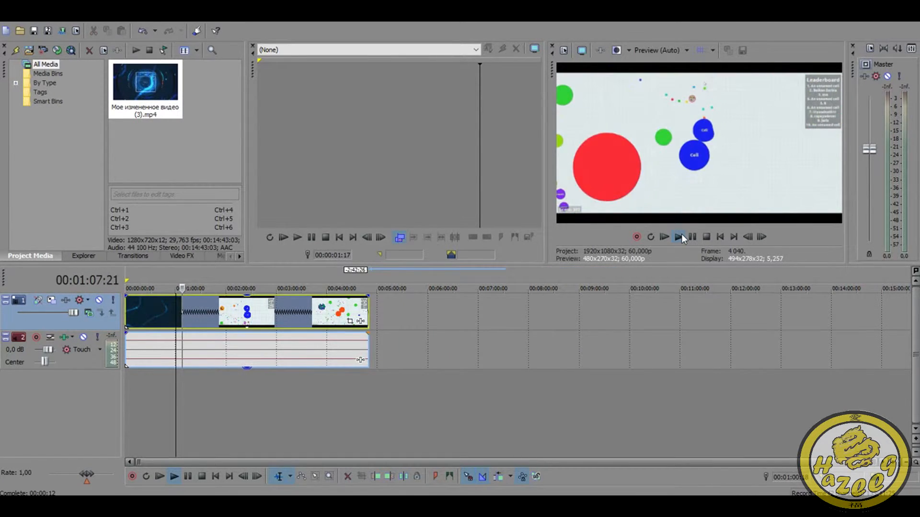
- Play the preview of the faster footage with the clip ending near 4:40
{"action": "left_click", "coordinate": [679, 237]}
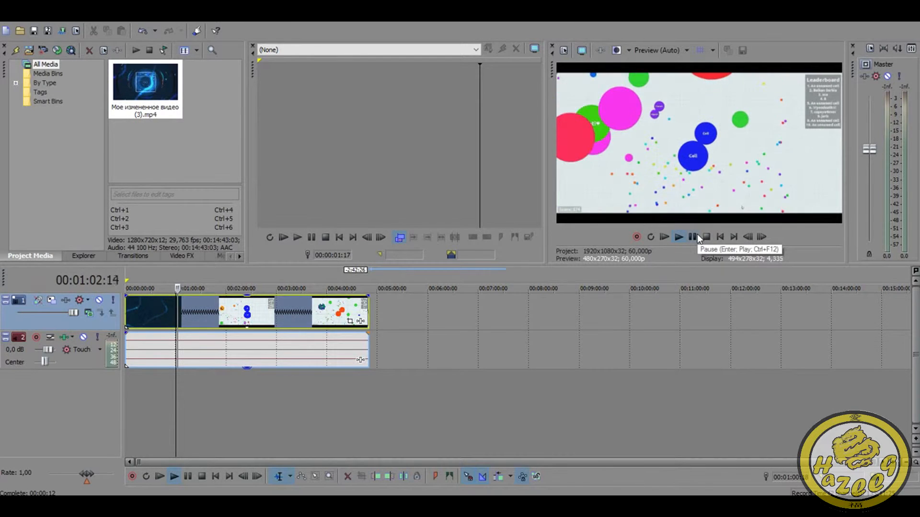
{"action": "left_click", "coordinate": [678, 236]}
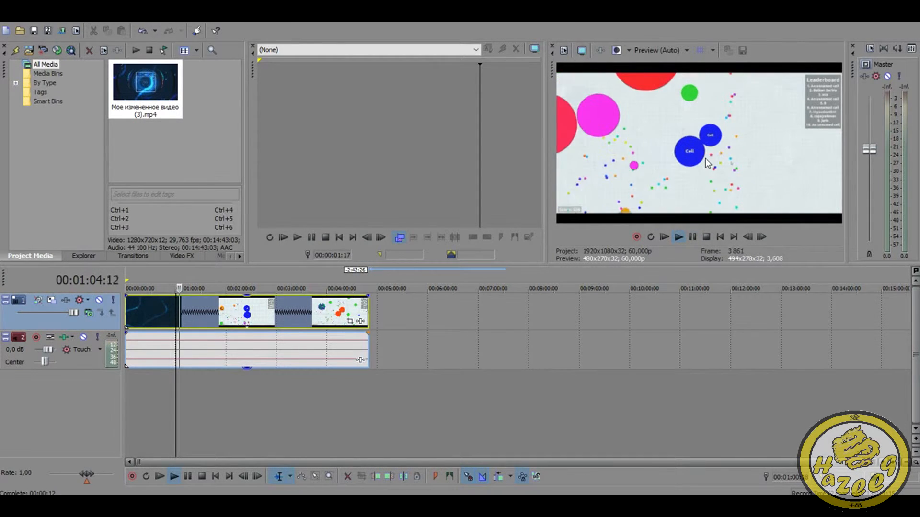